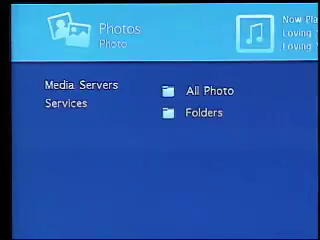
# Step: Select All Photo on the media server to list its individual photo files
pyautogui.click(204, 90)
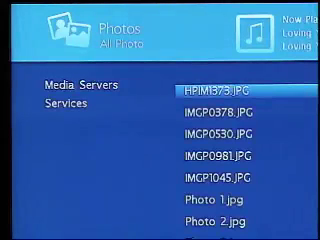